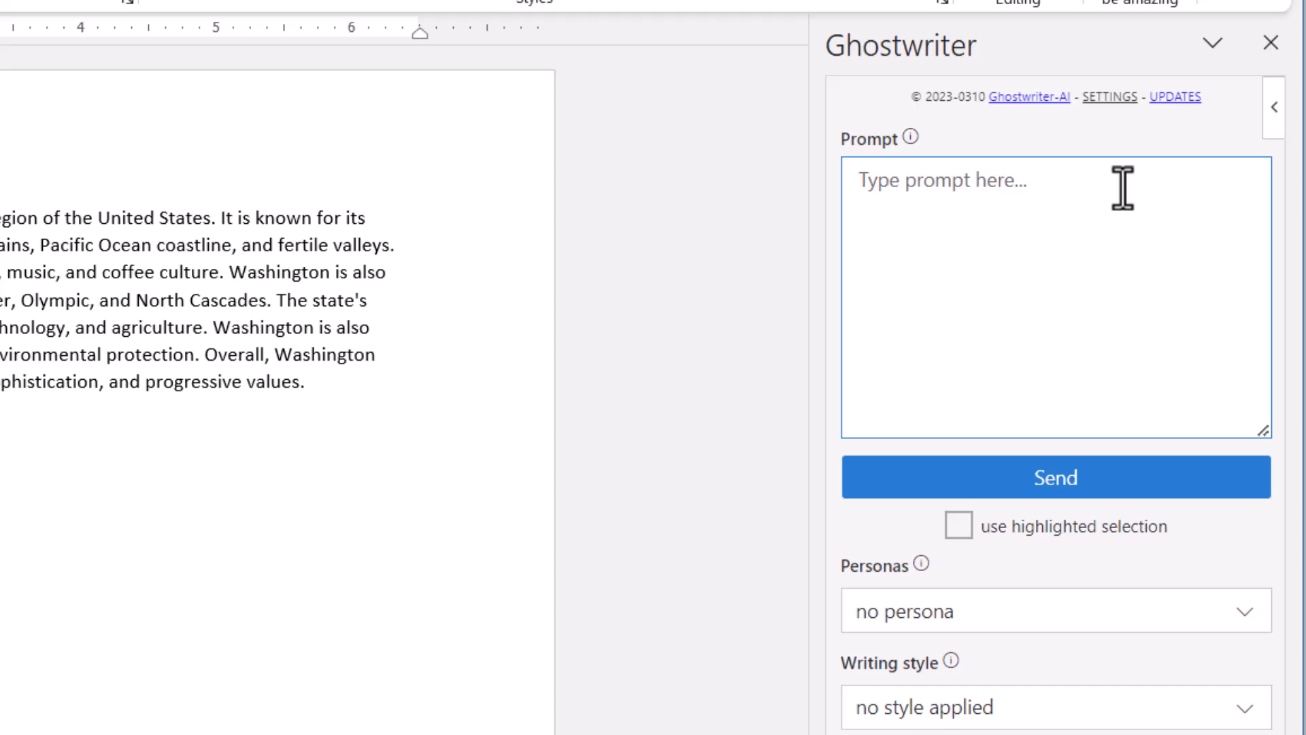
pyautogui.moveTo(1069, 202)
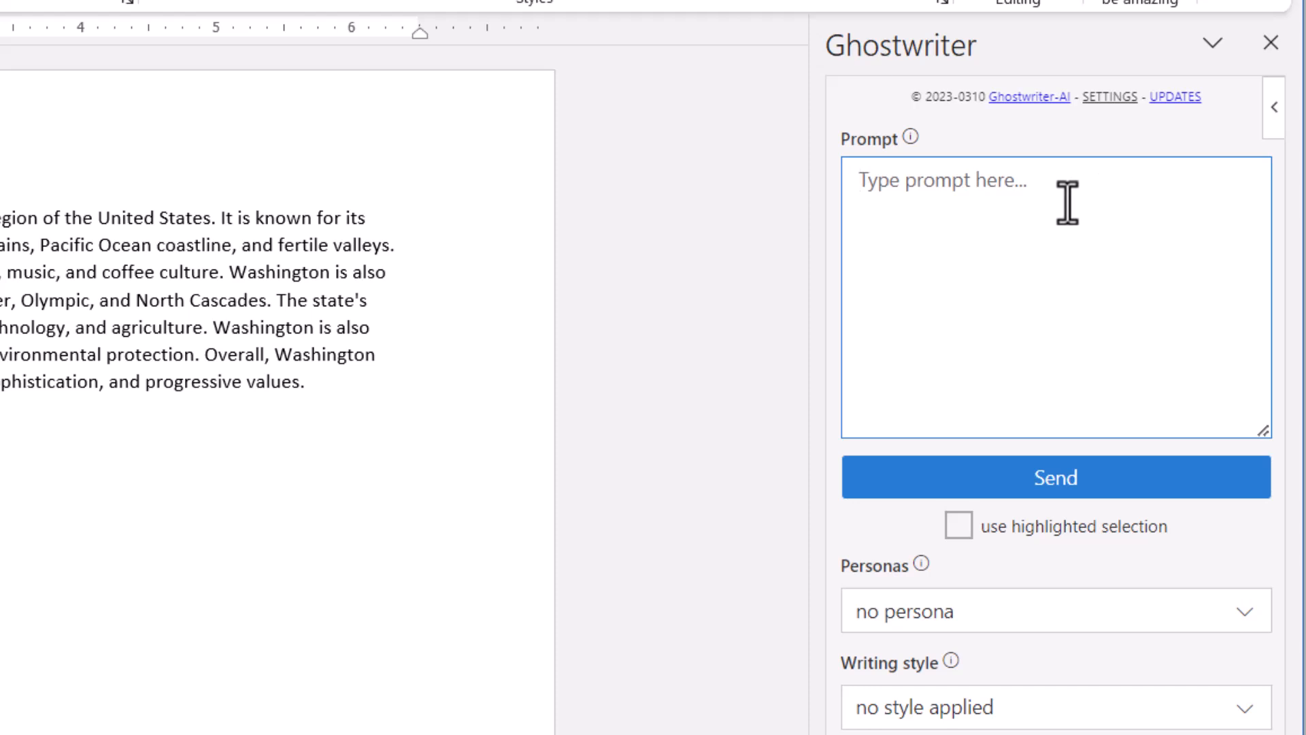
pyautogui.moveTo(1063, 204)
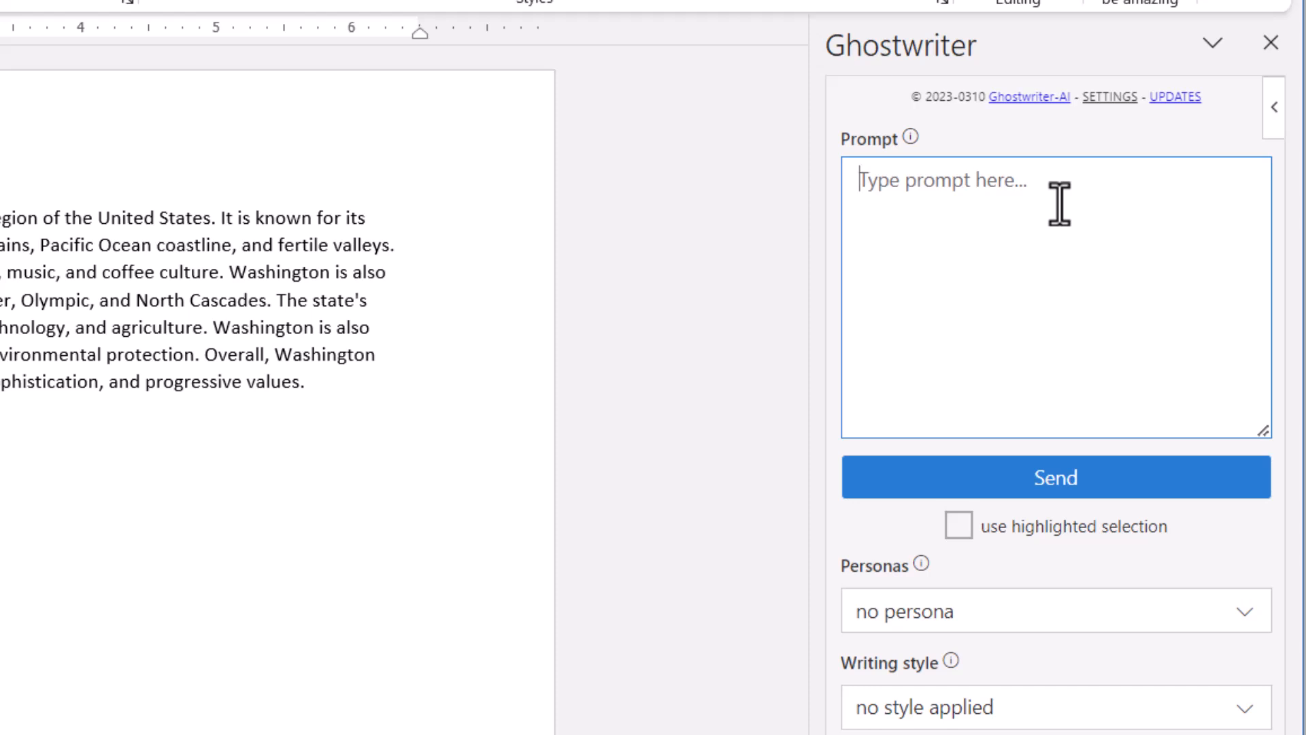
pyautogui.moveTo(1000, 632)
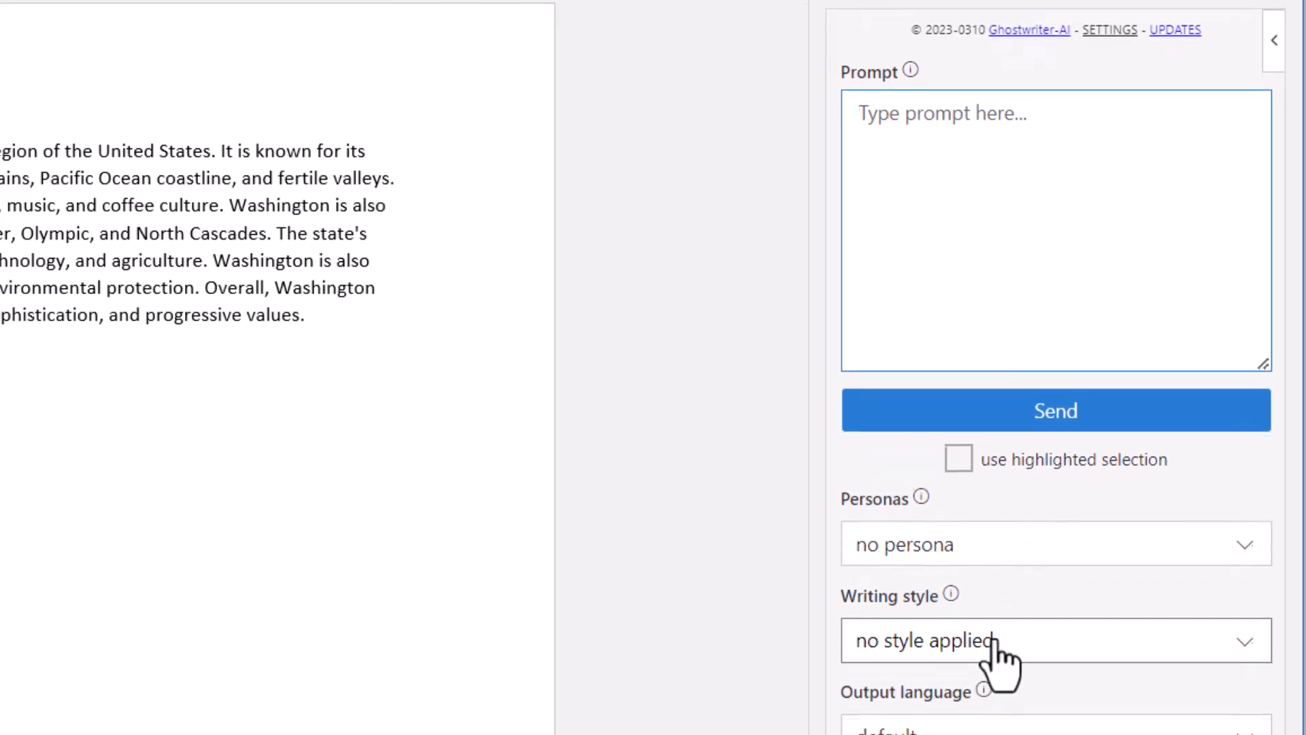
# Step: Highlight the whole Washington State paragraph in the document
pyautogui.scroll(-3)
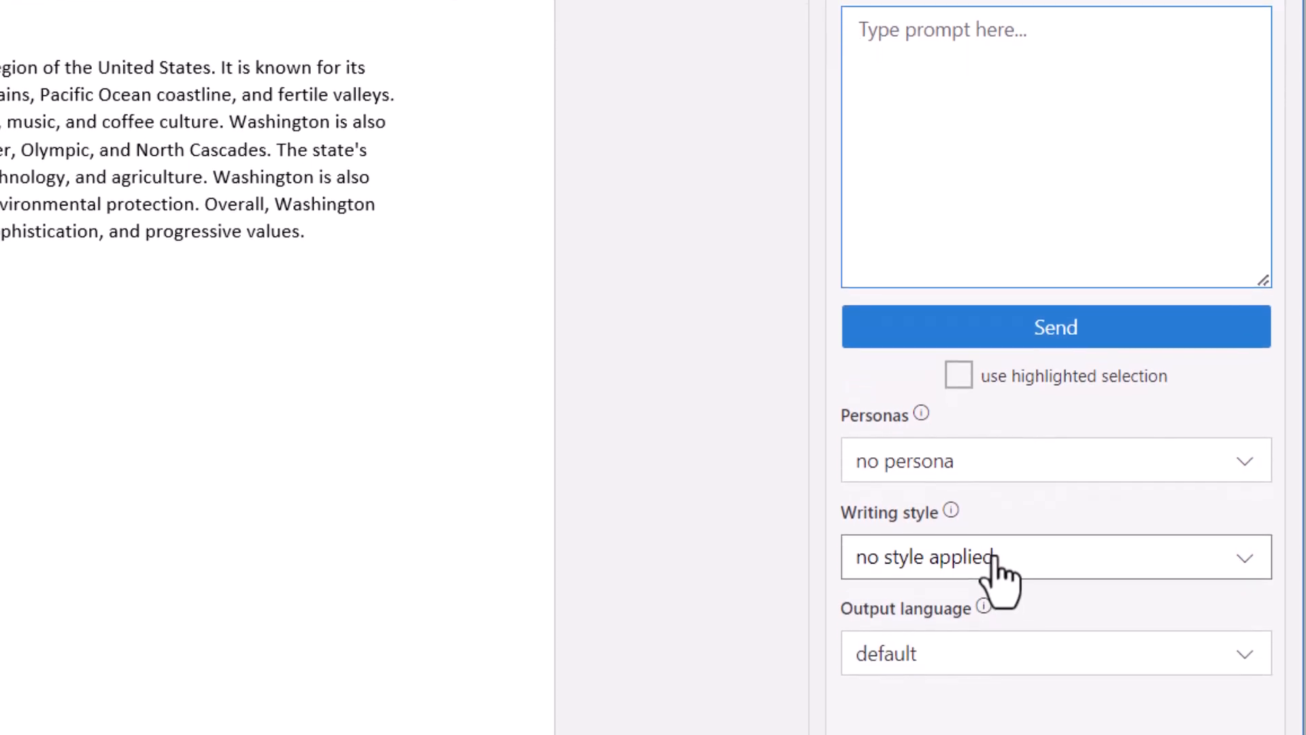
pyautogui.click(1000, 146)
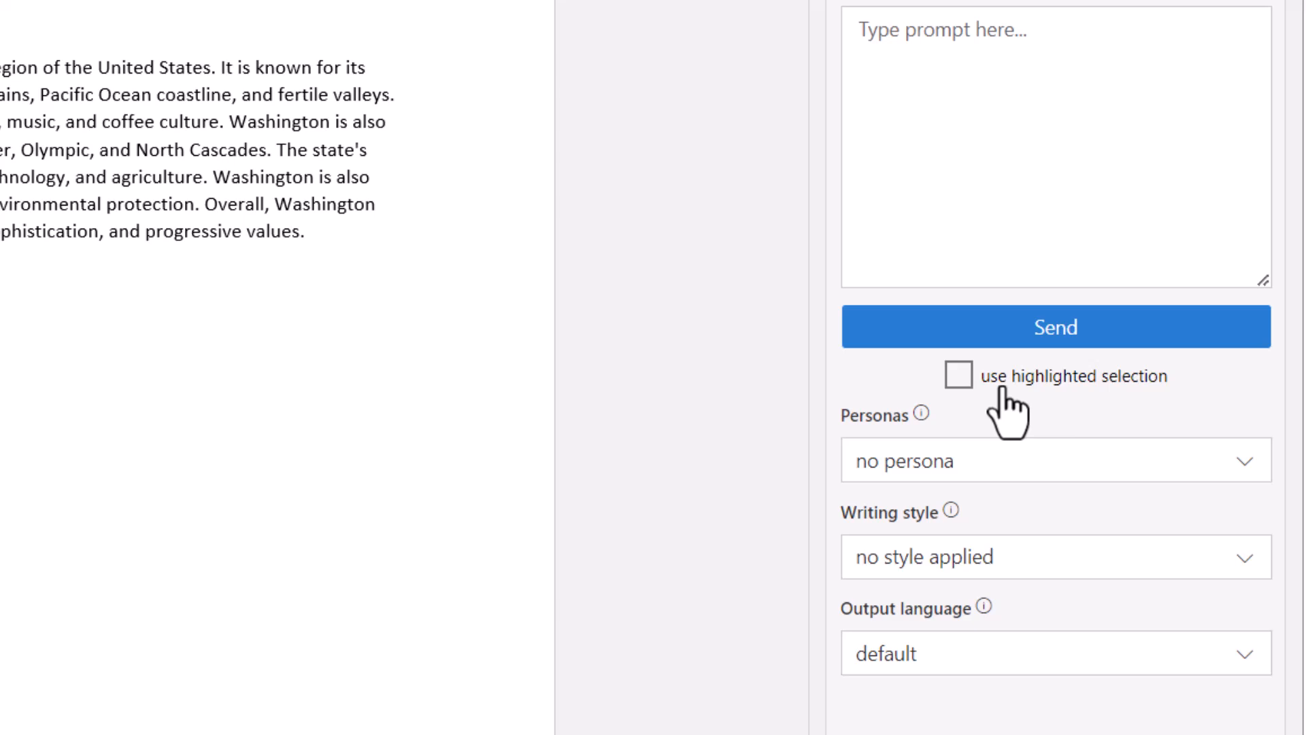
pyautogui.moveTo(313, 242)
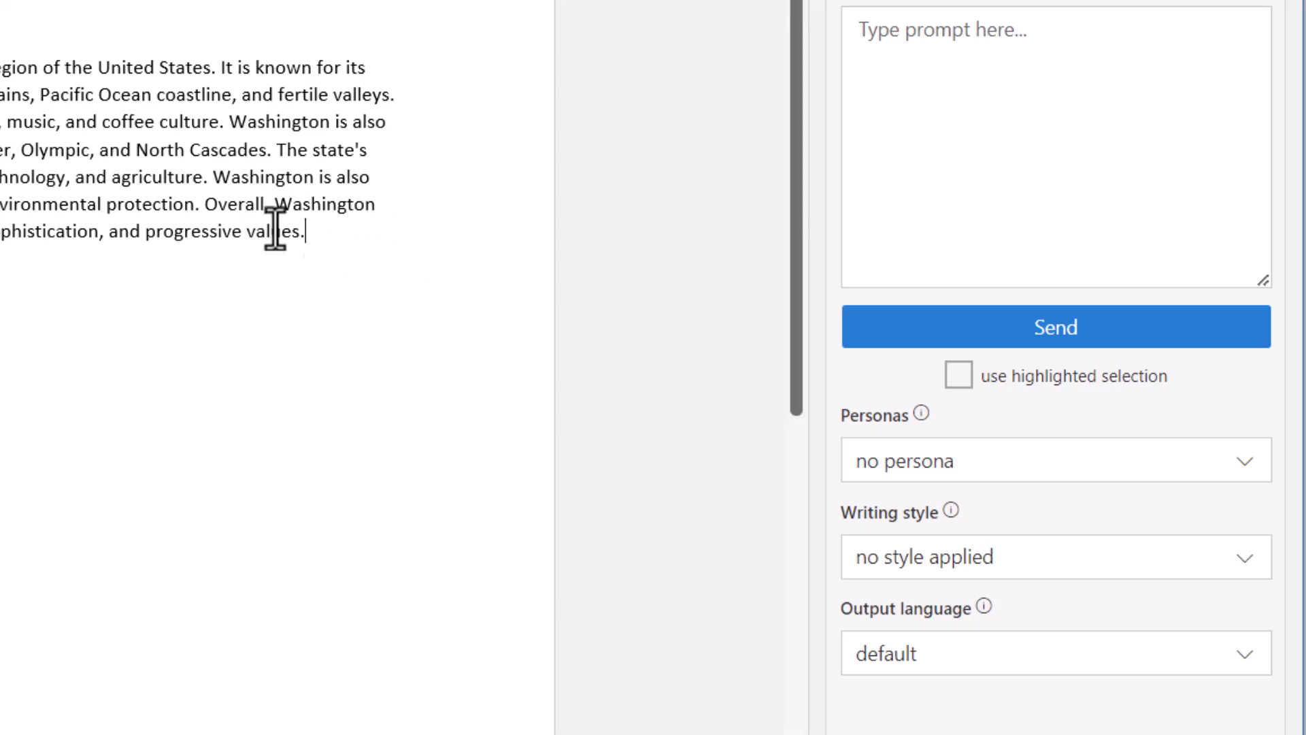
pyautogui.moveTo(283, 233); pyautogui.dragTo(267, 134)
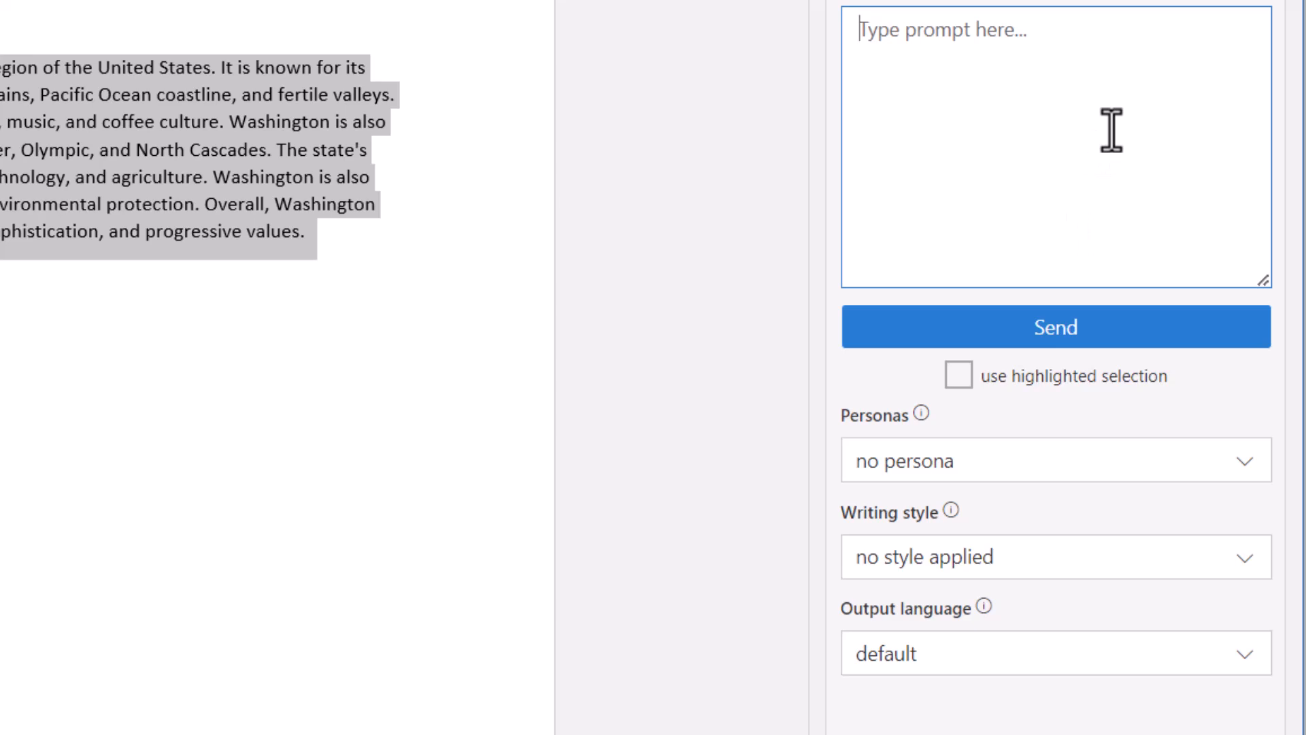
# Step: Enter "Please rewrite following" as the Ghostwriter prompt
pyautogui.write('Please re')
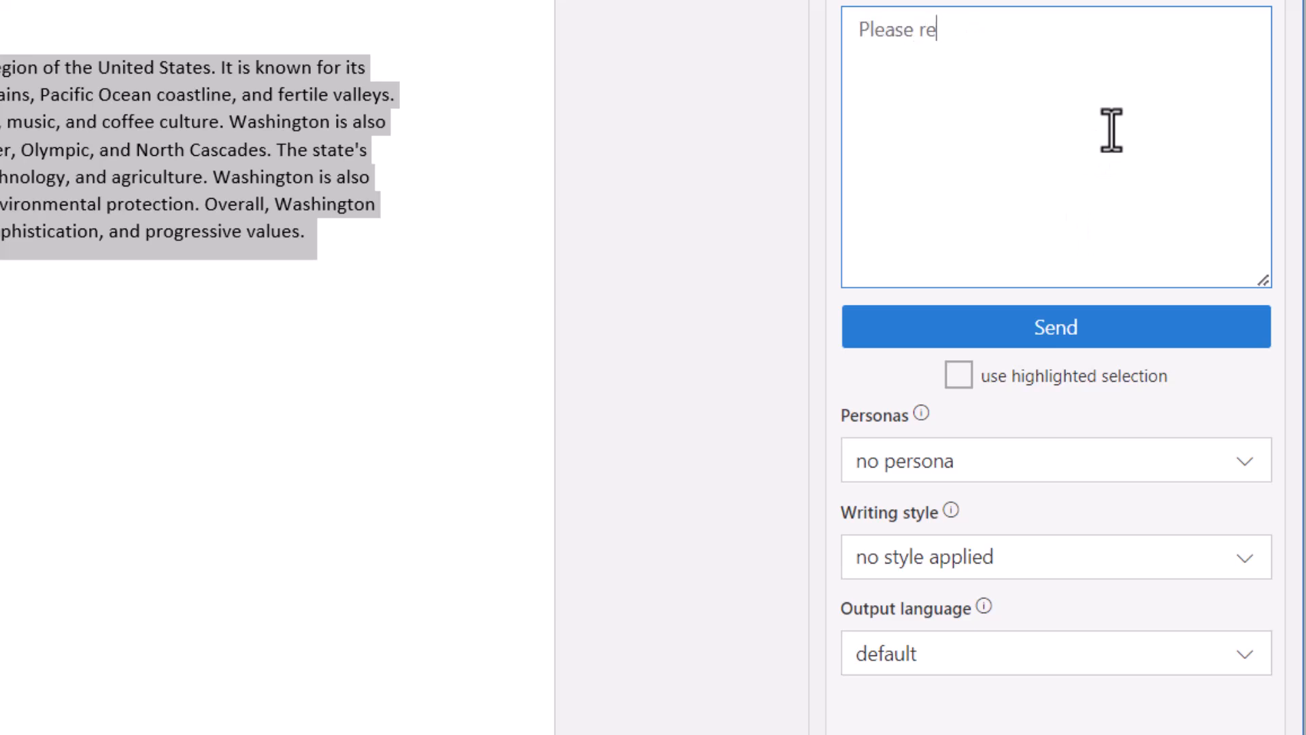
pyautogui.write('write followi')
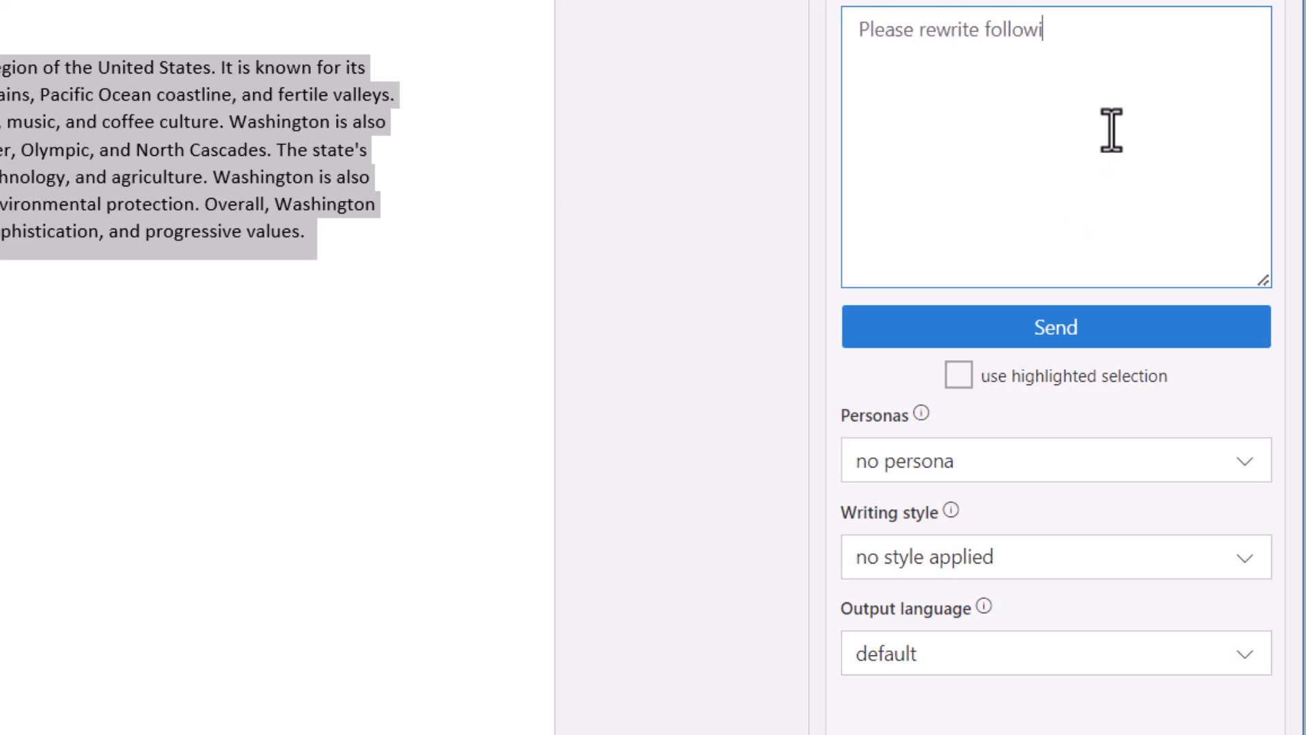
pyautogui.write('ng')
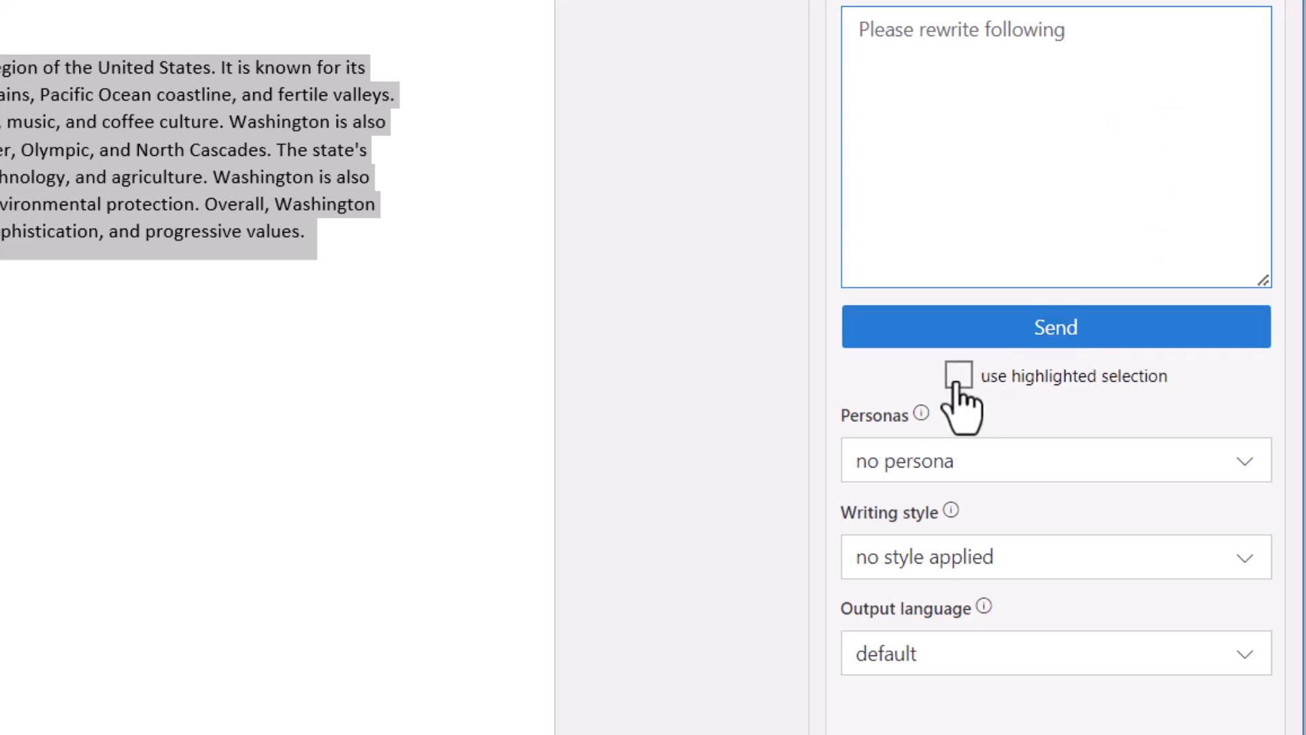
# Step: Use the highlighted selection and choose the Creative writing style for the request
pyautogui.click(957, 375)
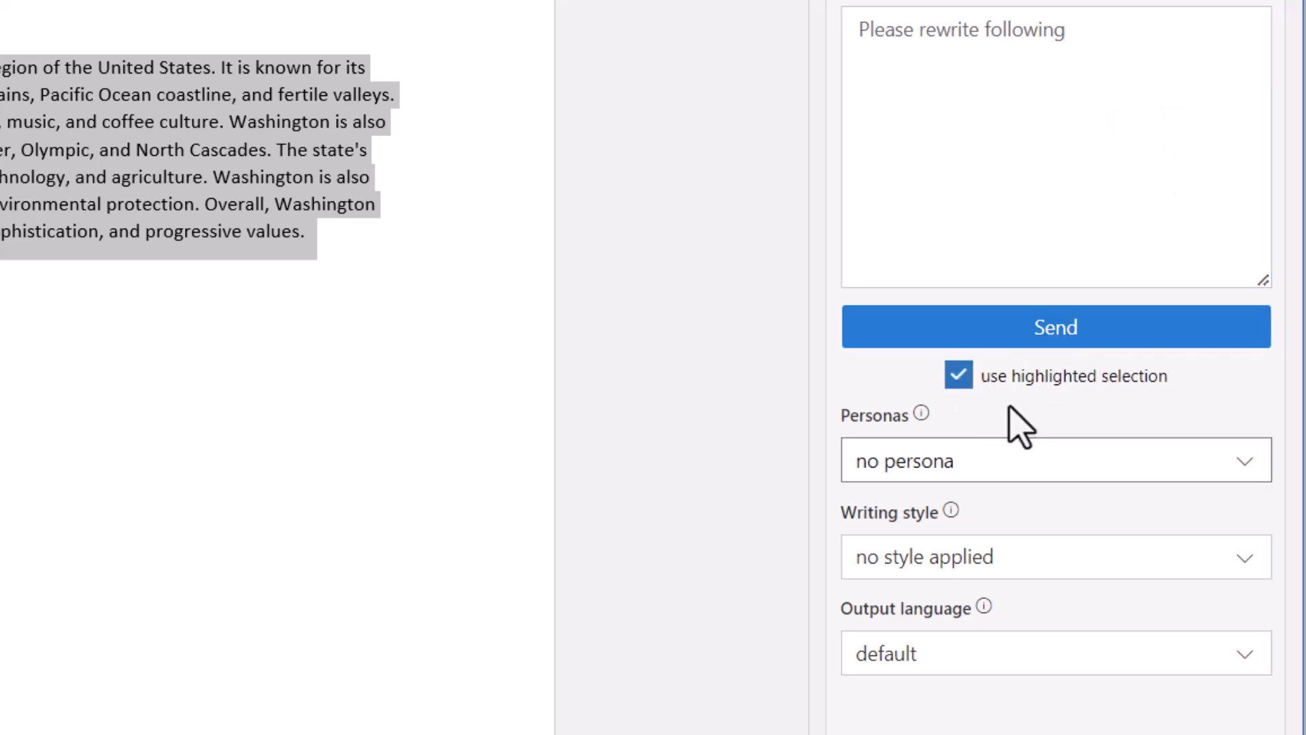
pyautogui.click(1054, 558)
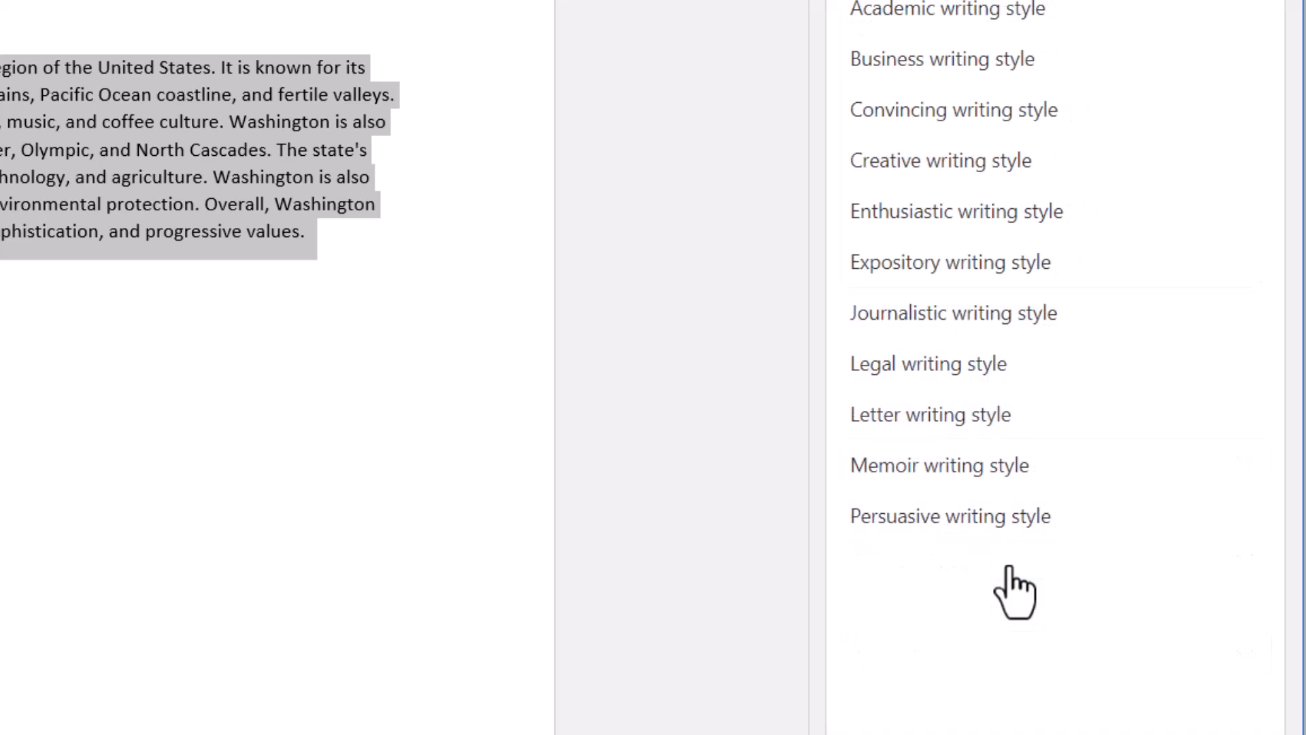
pyautogui.click(940, 160)
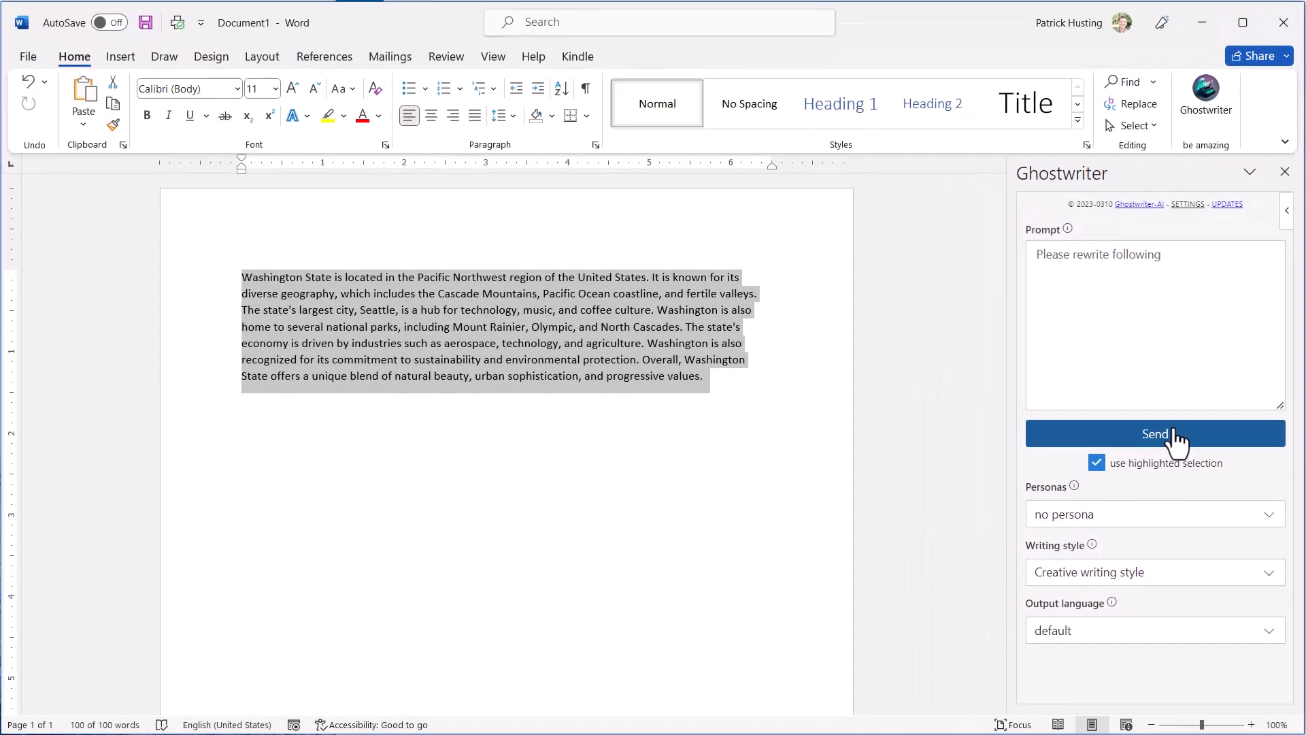
pyautogui.moveTo(1174, 490)
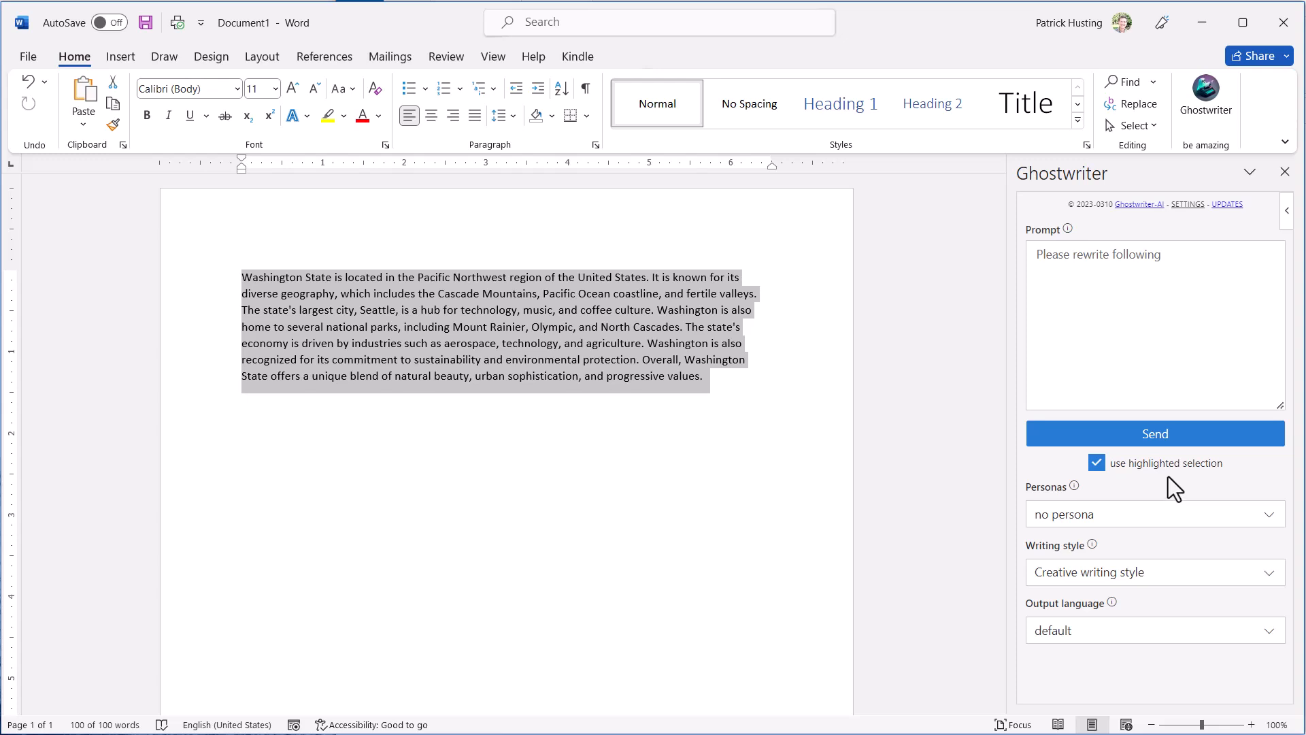
# Step: Send the creative rewrite request and let Ghostwriter process the paragraph
pyautogui.click(1155, 432)
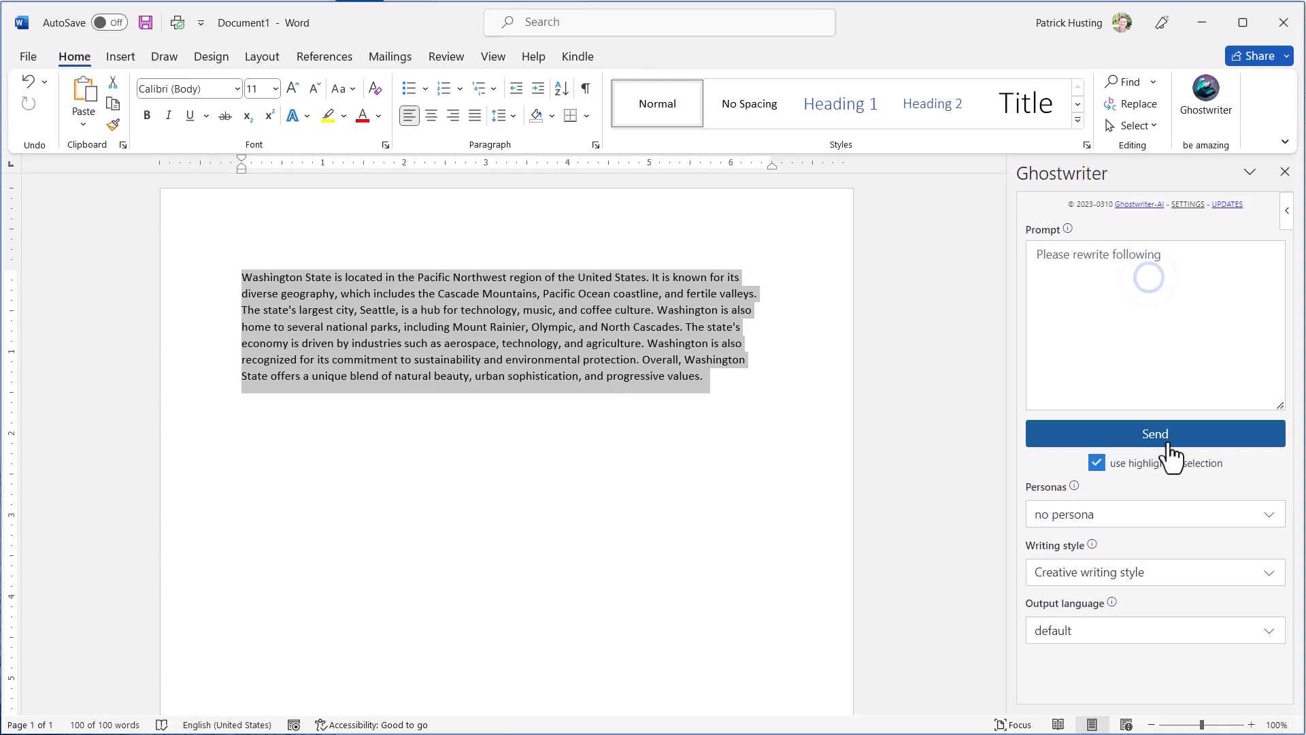
pyautogui.click(1097, 463)
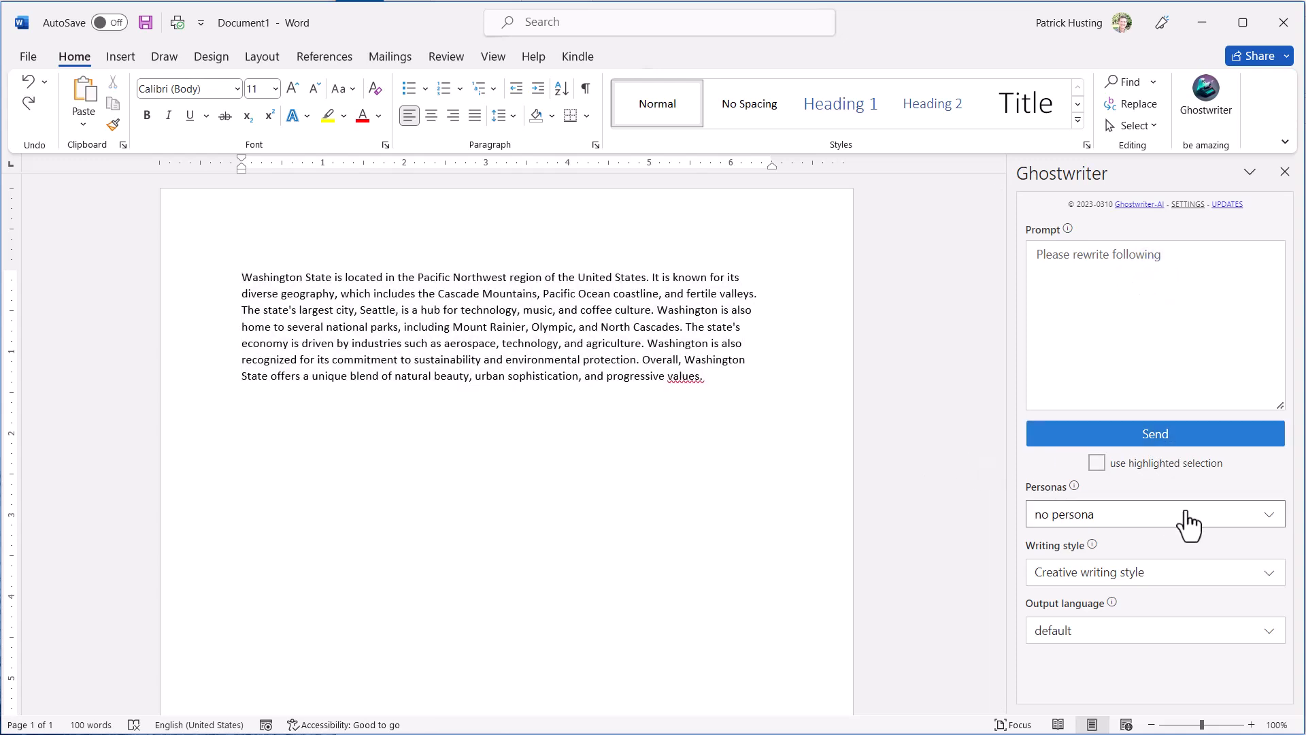
pyautogui.click(703, 375)
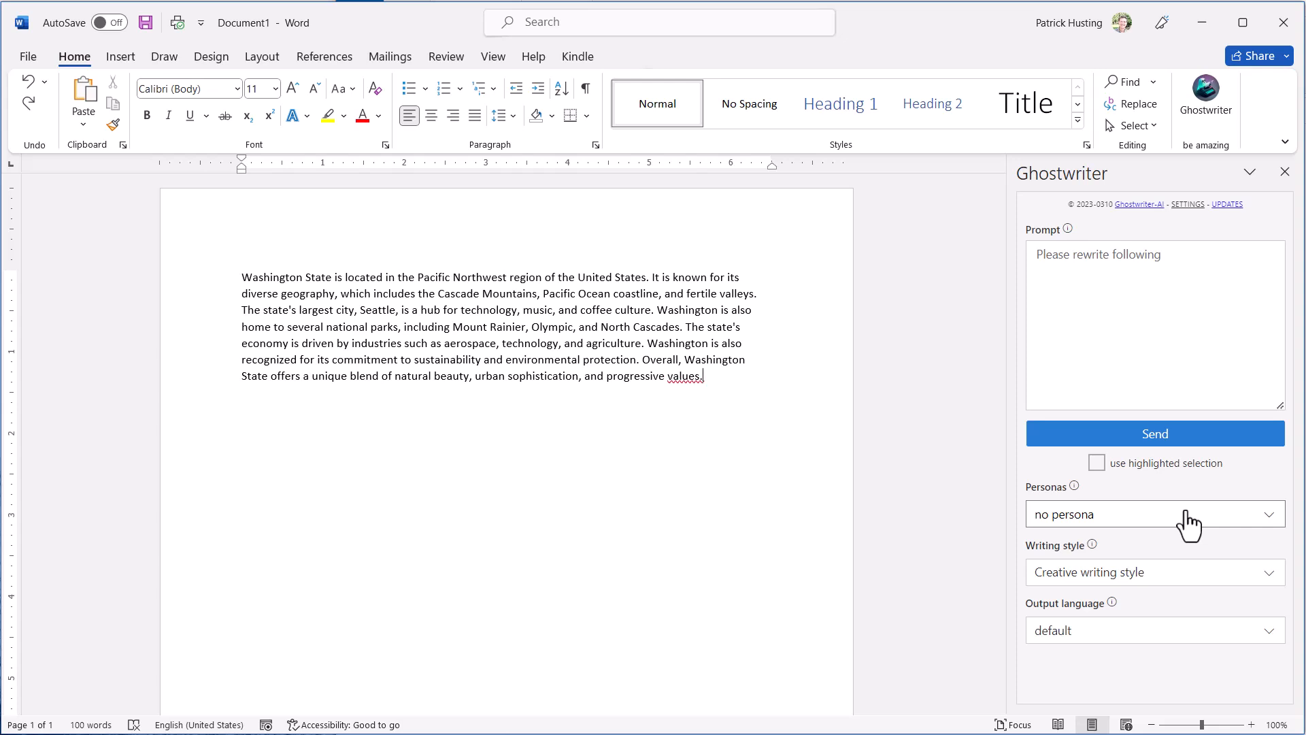